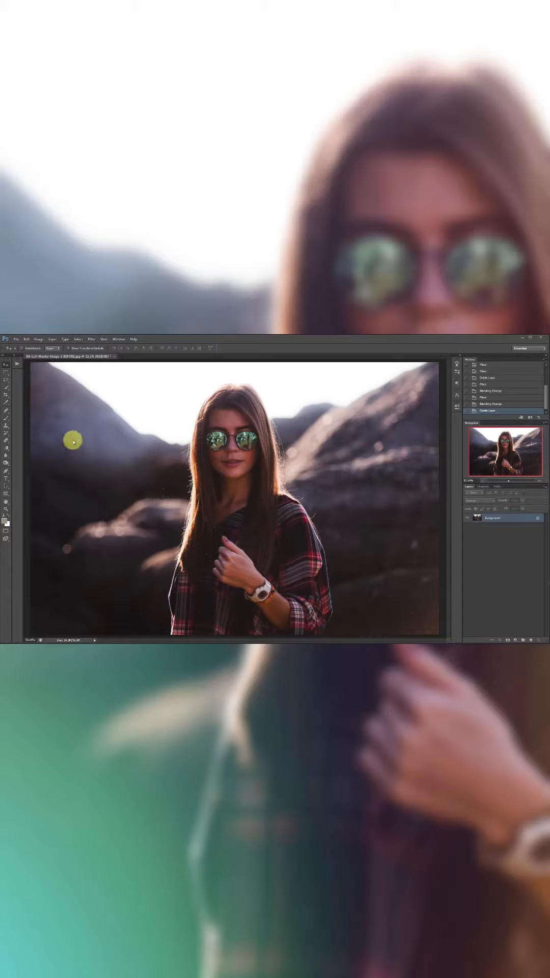
{"action": "mouse_move", "coordinate": [131, 433]}
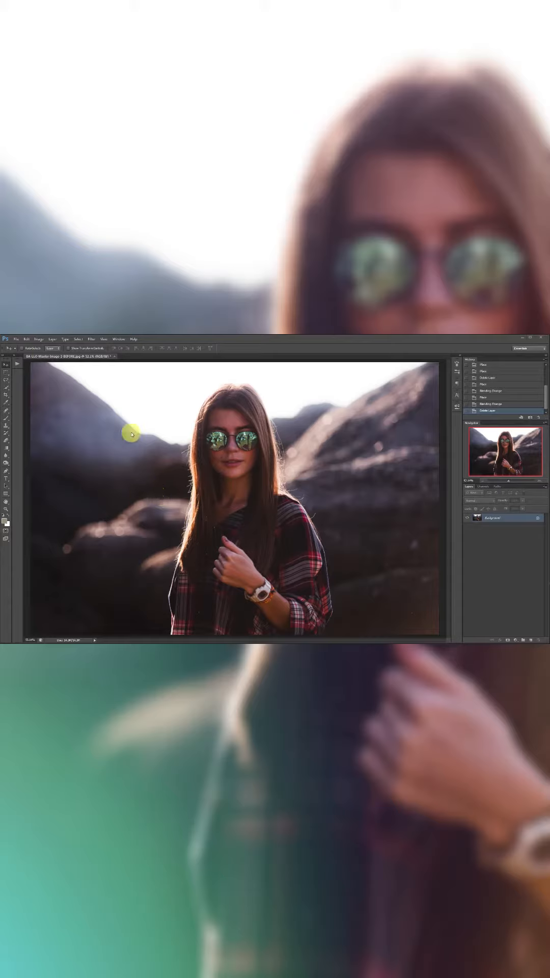
- Place the green light leak JPG into the portrait document with File > Place
{"action": "left_click", "coordinate": [16, 339]}
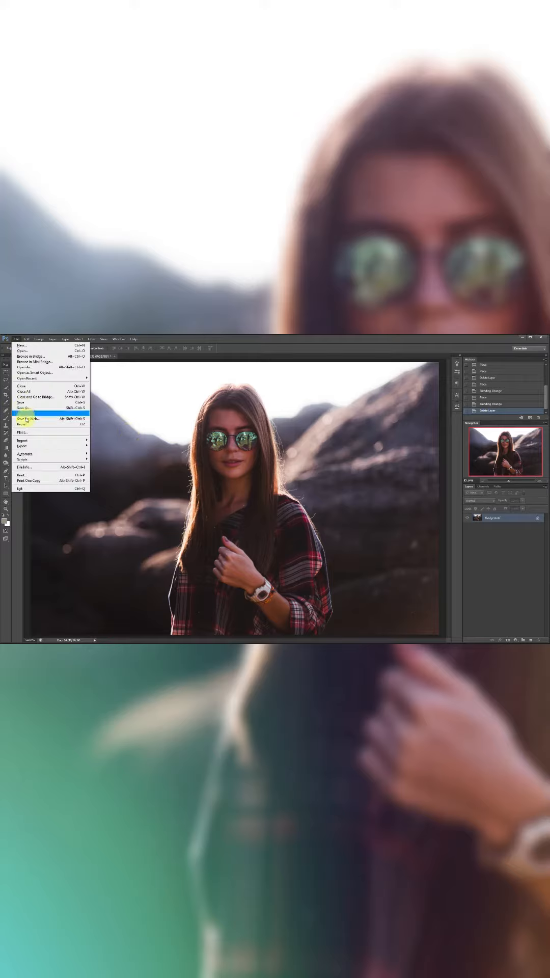
{"action": "left_click", "coordinate": [23, 431]}
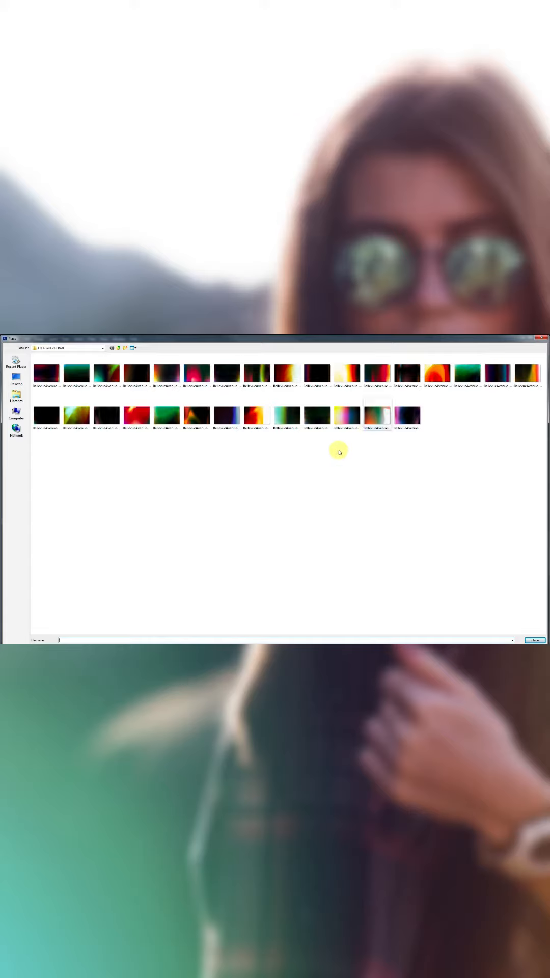
{"action": "mouse_move", "coordinate": [148, 518]}
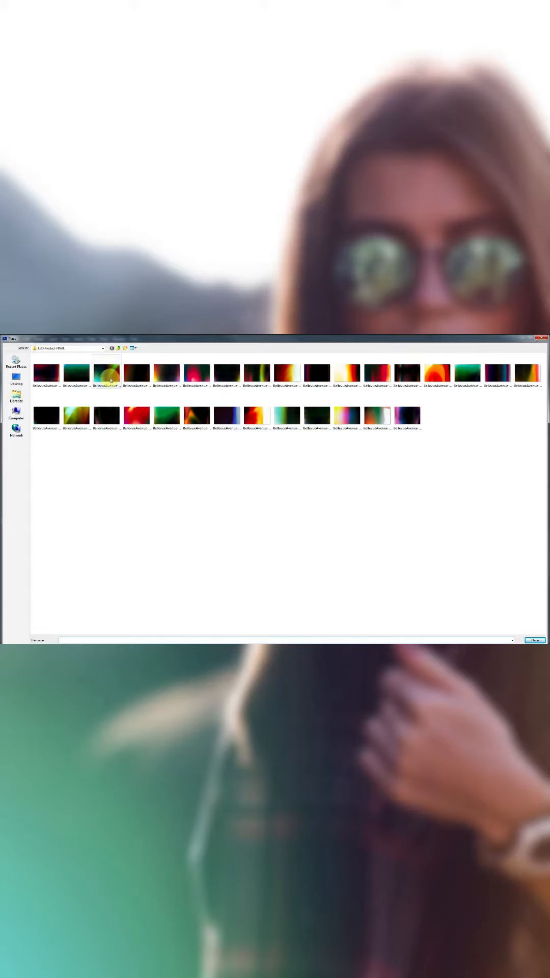
{"action": "left_click", "coordinate": [107, 372]}
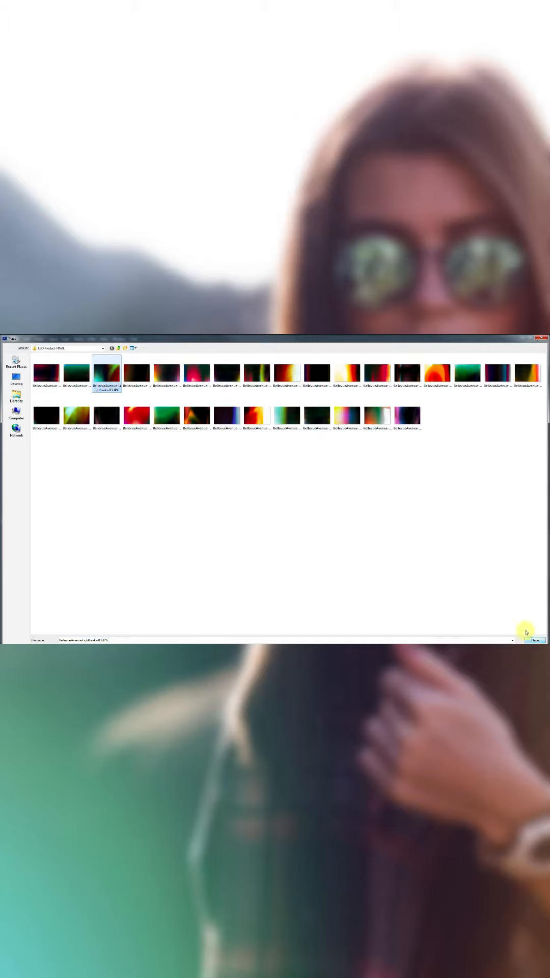
{"action": "left_click", "coordinate": [534, 640]}
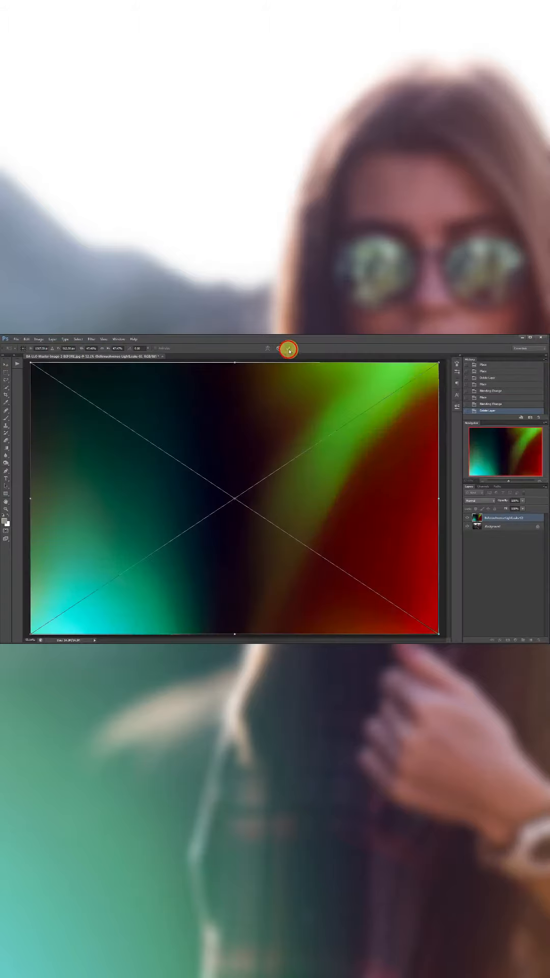
- Commit the placed green light leak's size and position
{"action": "left_click", "coordinate": [479, 501]}
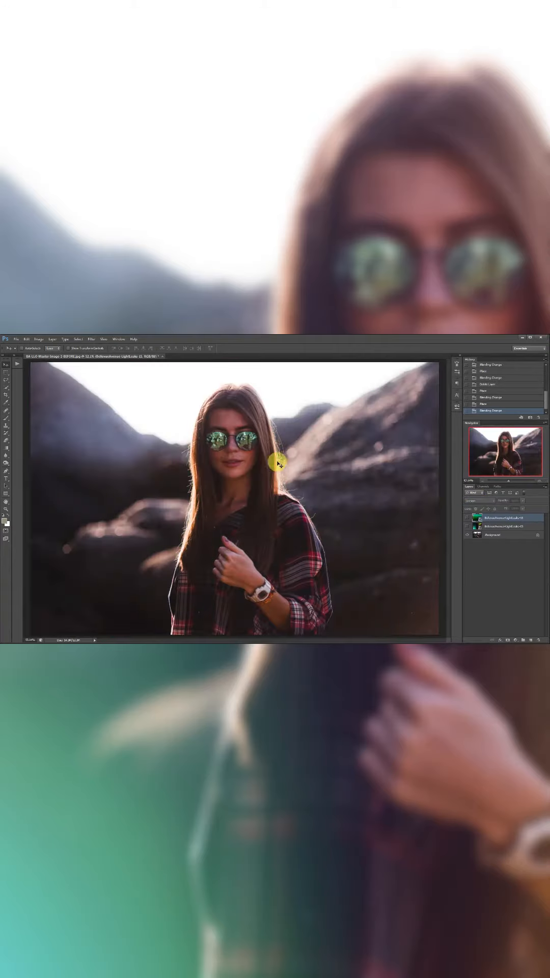
- Place the red and yellow-green streak light leak JPG over the portrait
{"action": "left_click", "coordinate": [15, 339]}
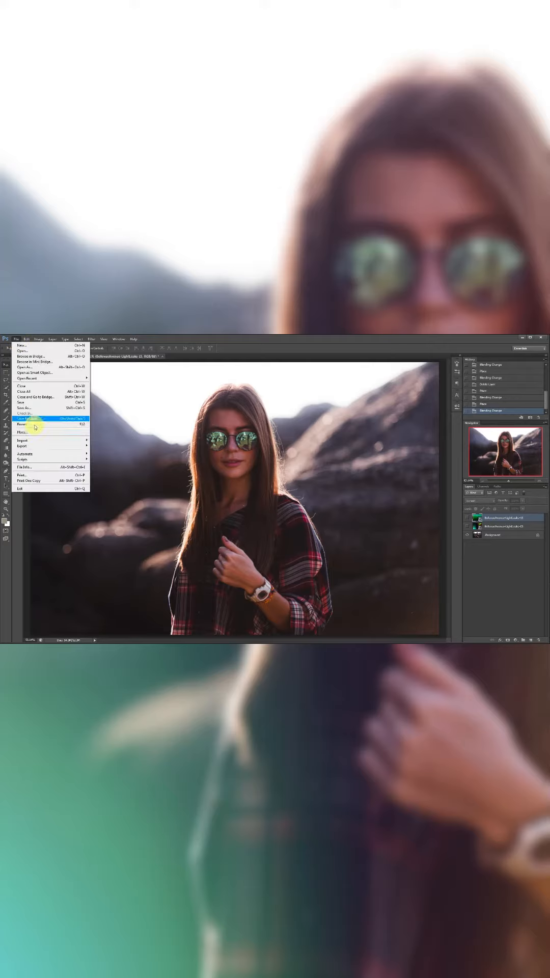
{"action": "left_click", "coordinate": [20, 432]}
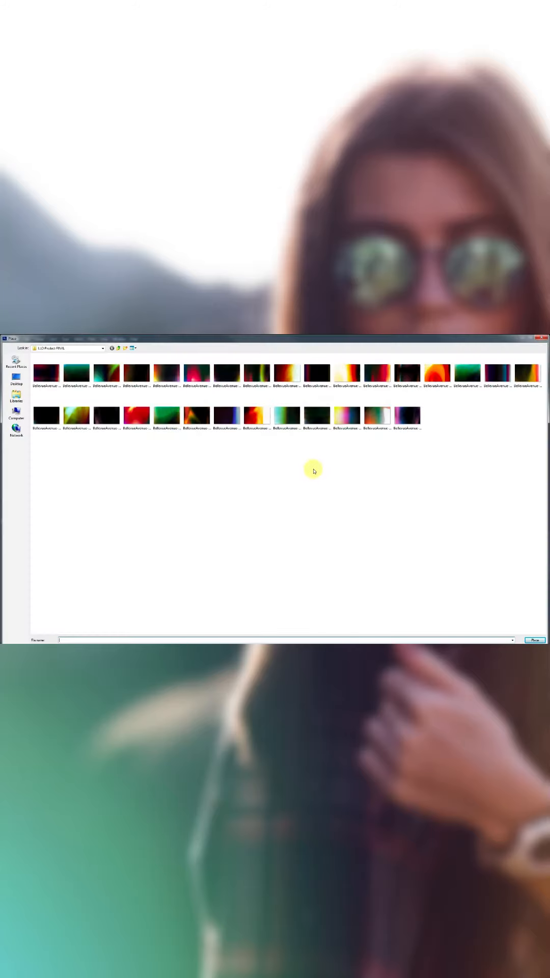
{"action": "left_click", "coordinate": [256, 373]}
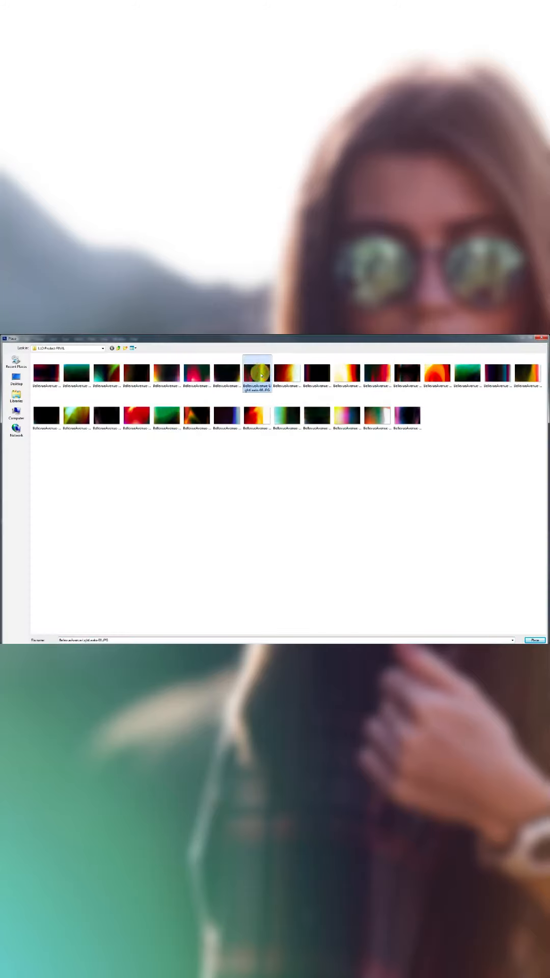
{"action": "left_click", "coordinate": [534, 639]}
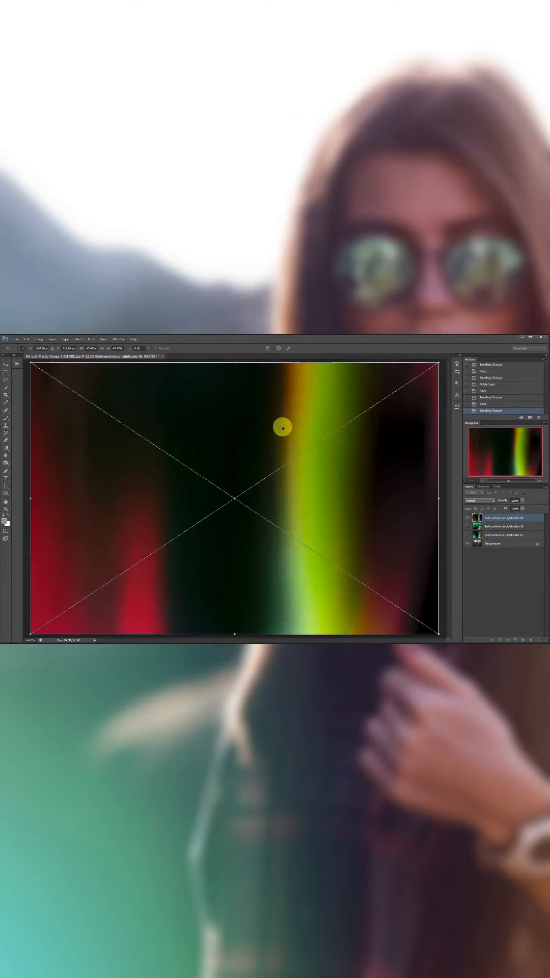